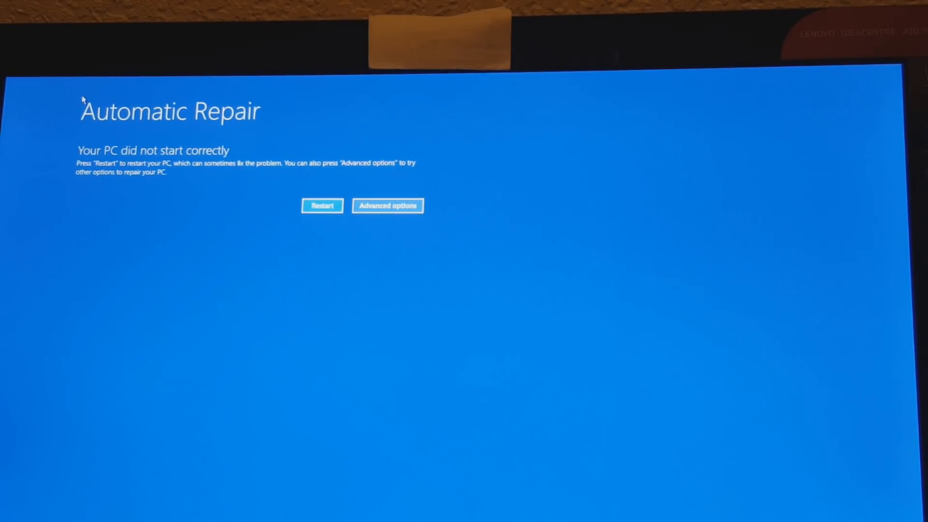
Choose Advanced options on the Automatic Repair screen instead of restarting.
click(388, 206)
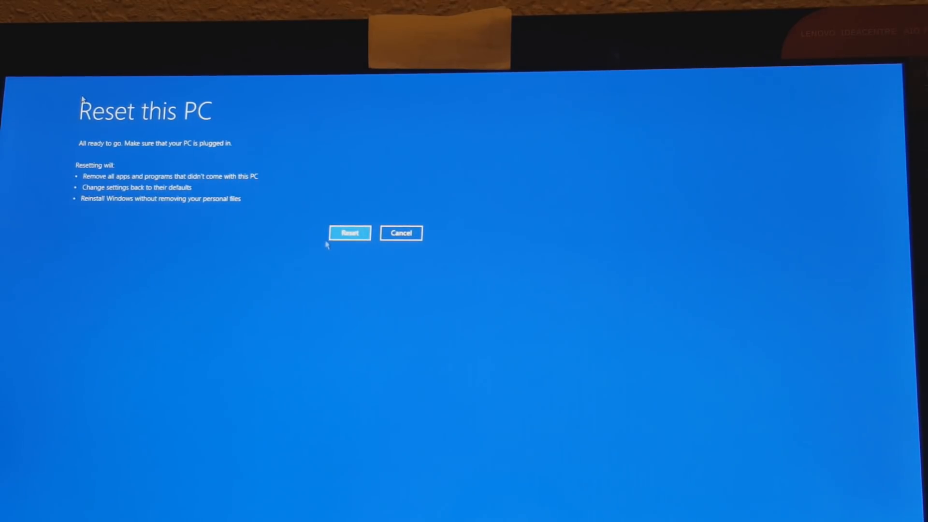
Confirm Reset this PC with Keep my files to begin reinstalling Windows.
click(349, 232)
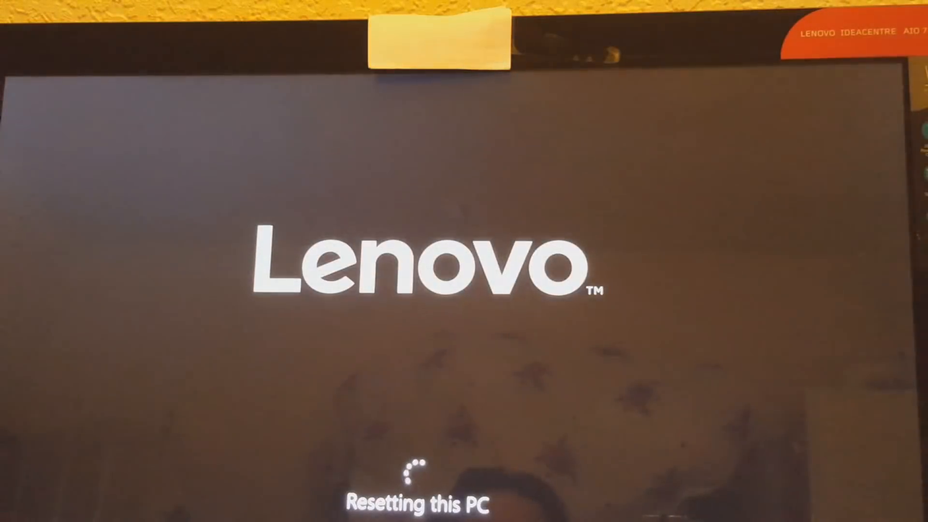